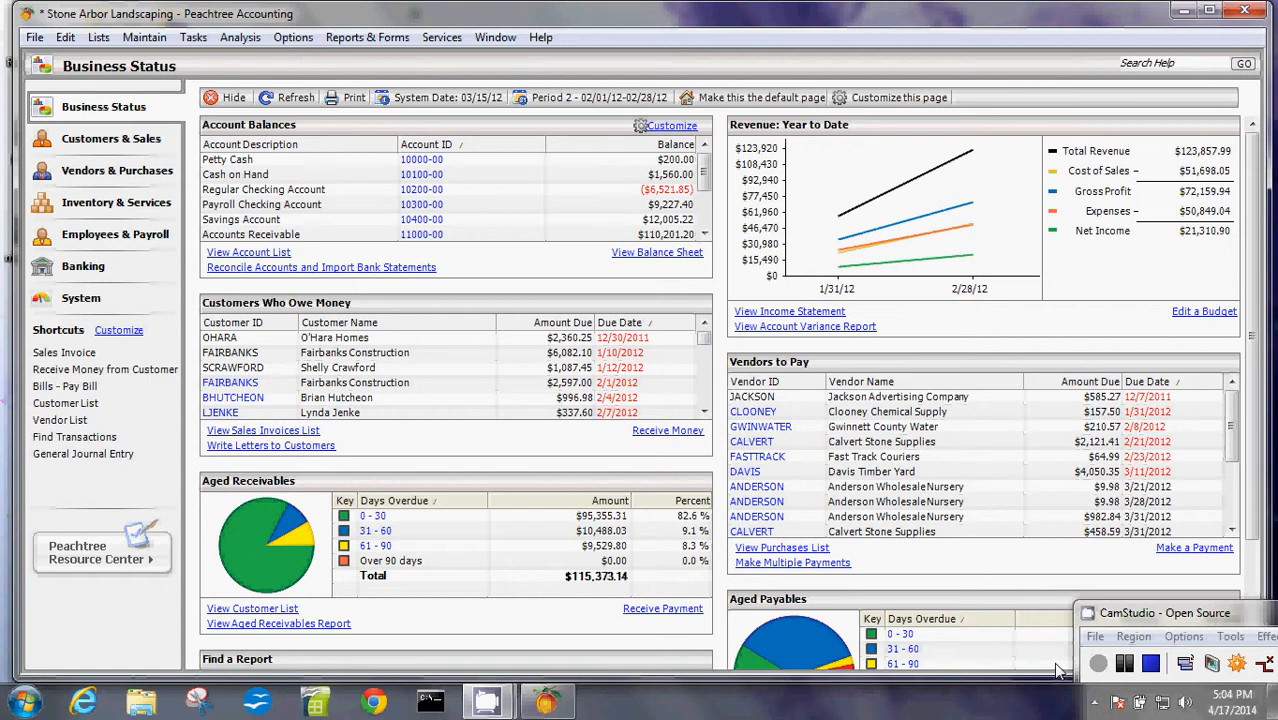
{"action": "mouse_move", "coordinate": [1104, 8]}
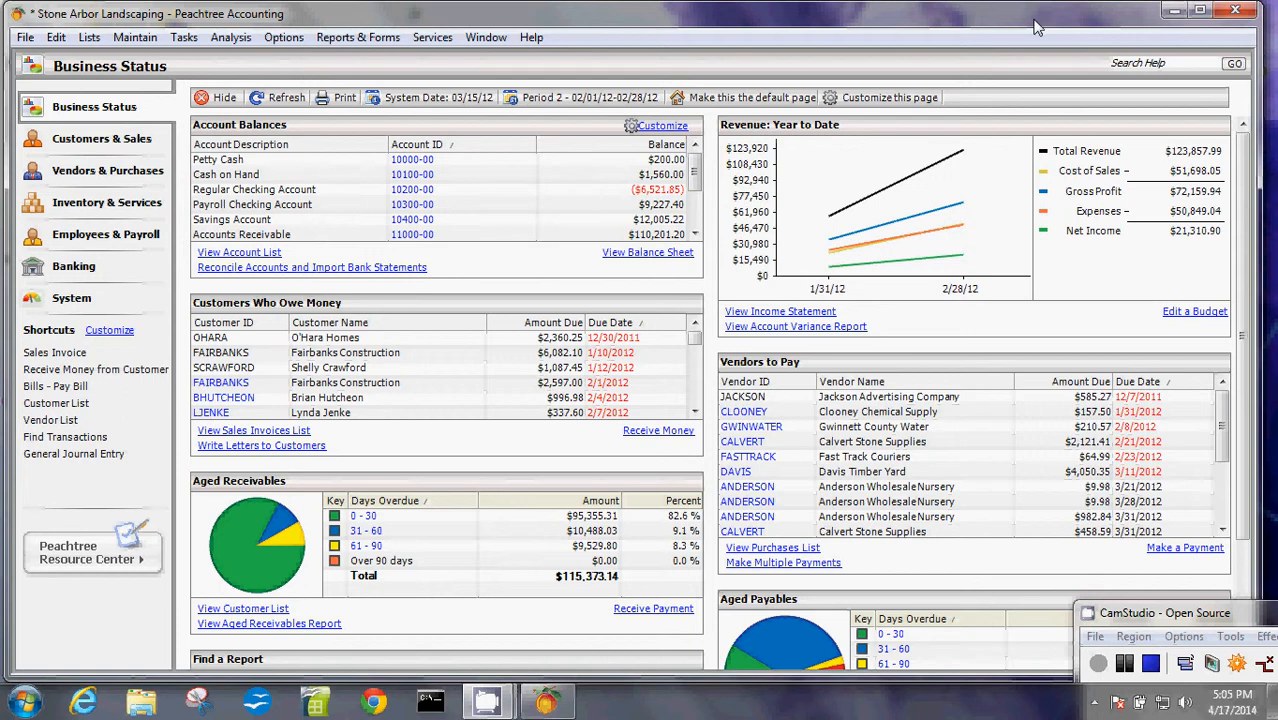
{"action": "mouse_move", "coordinate": [28, 30]}
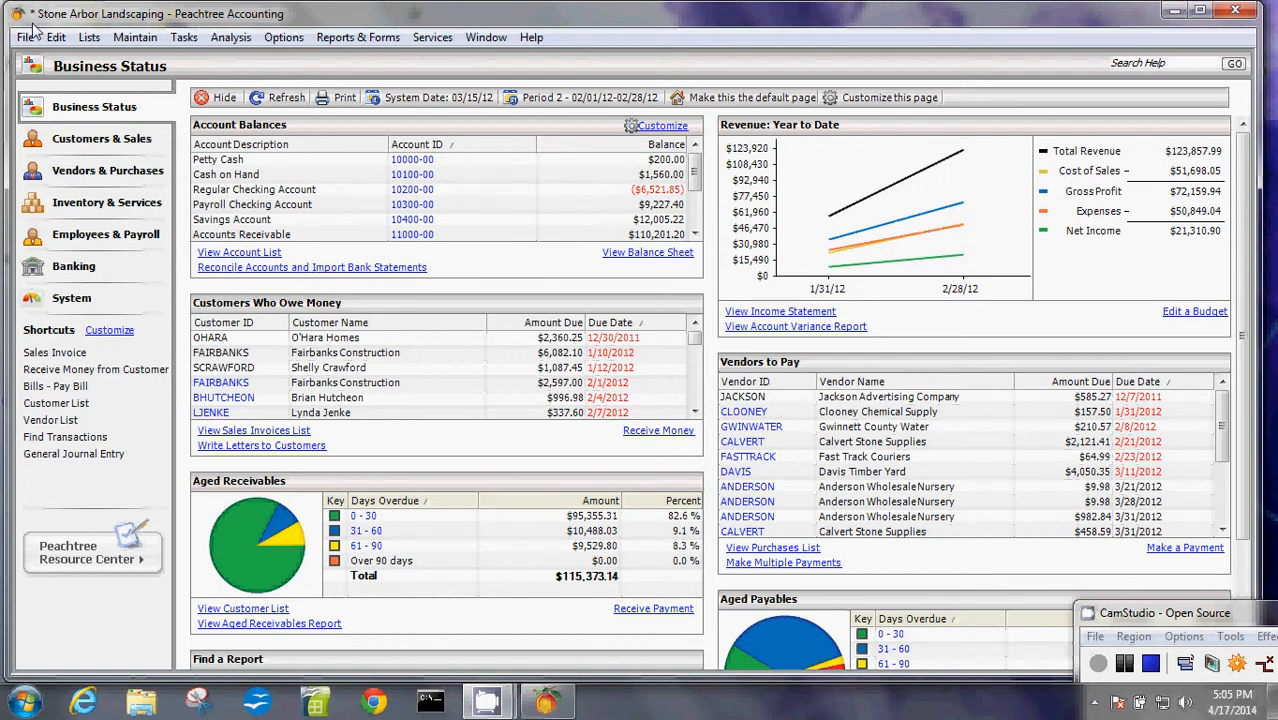
{"action": "mouse_move", "coordinate": [62, 28]}
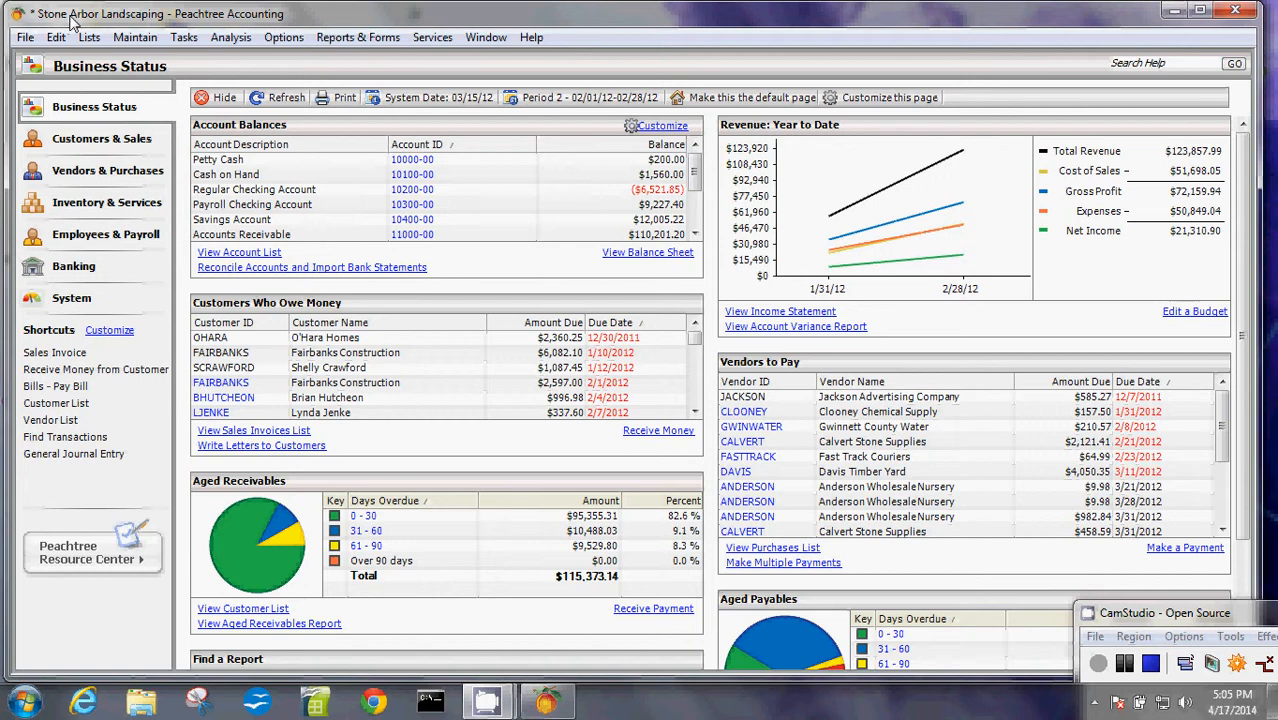
{"action": "mouse_move", "coordinate": [144, 320]}
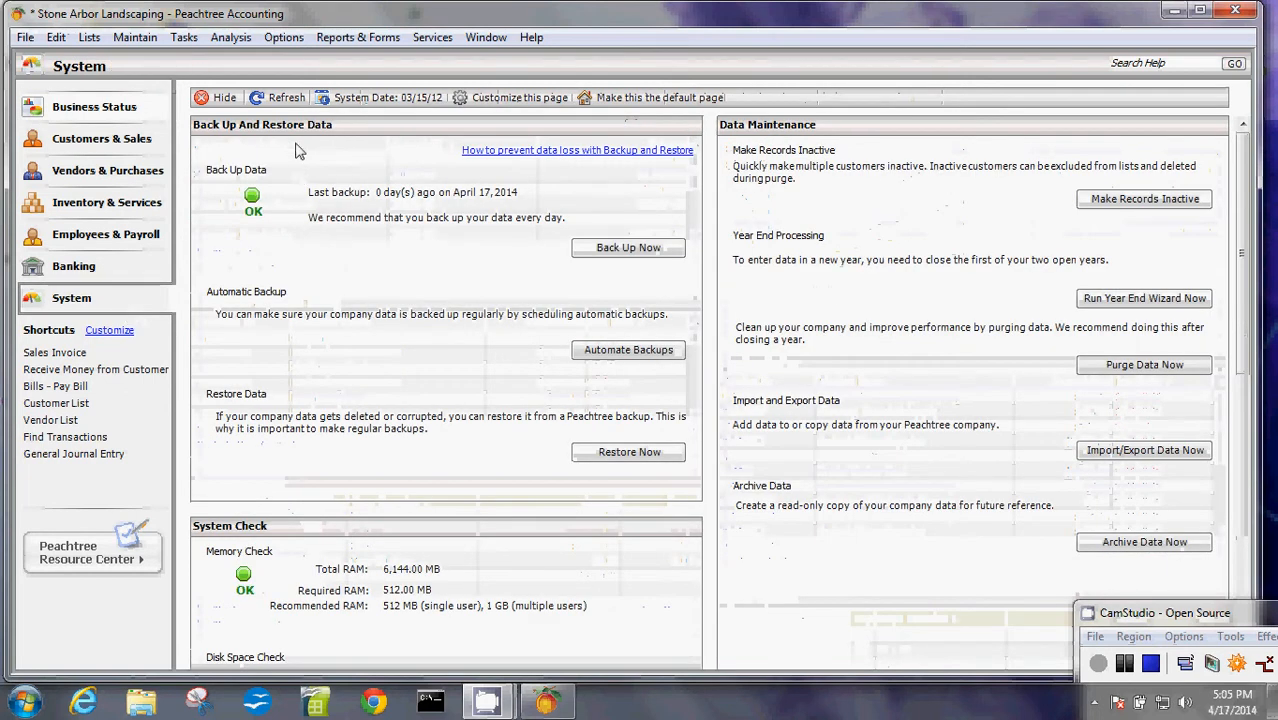
{"action": "mouse_move", "coordinate": [332, 304]}
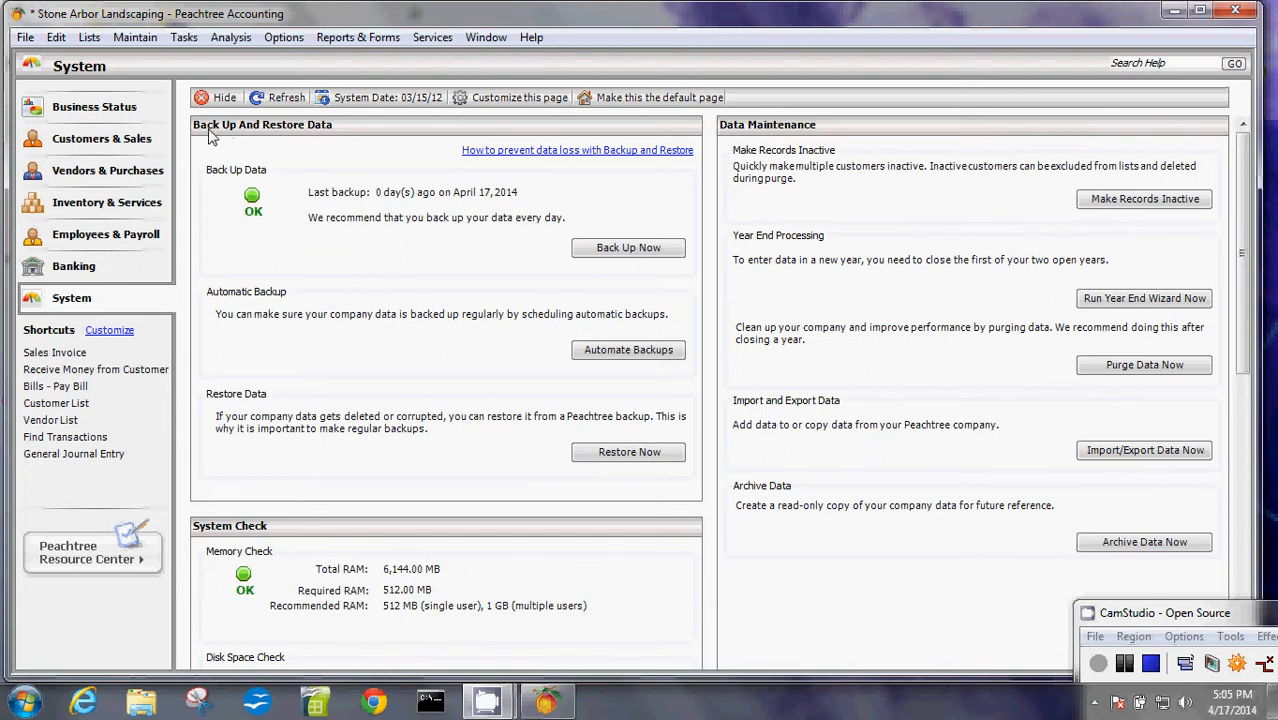
{"action": "mouse_move", "coordinate": [328, 148]}
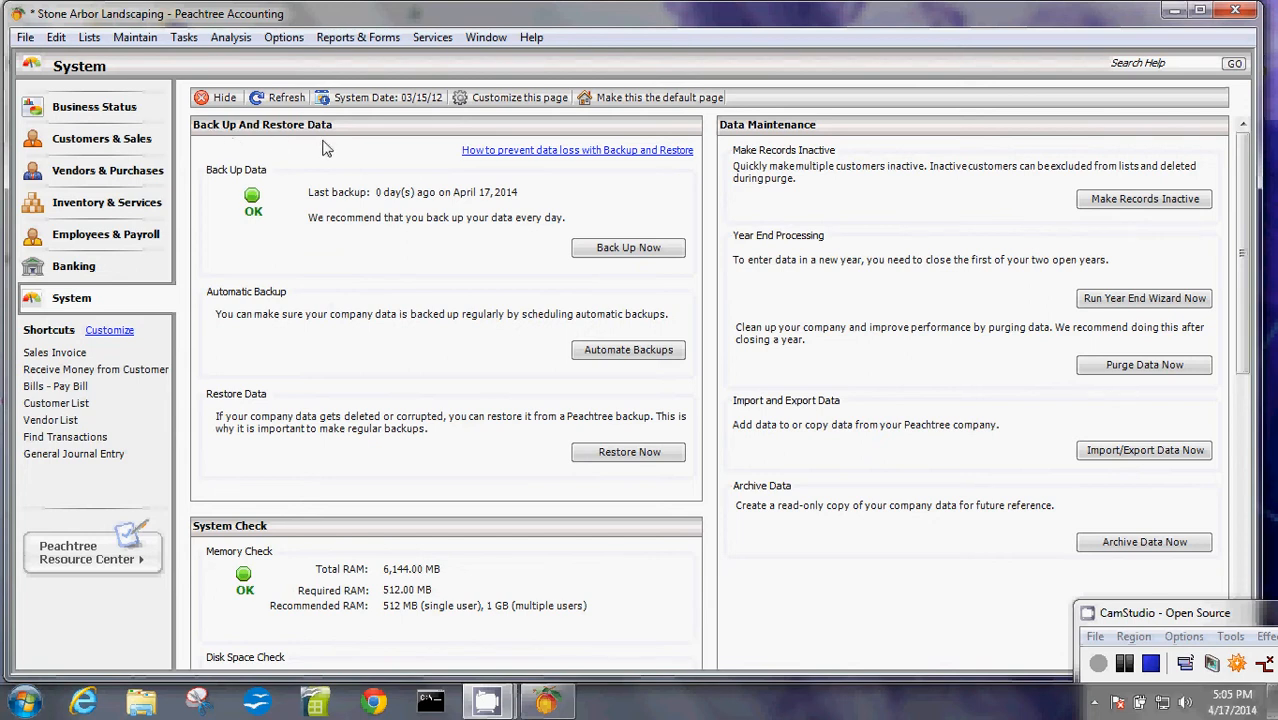
{"action": "mouse_move", "coordinate": [548, 250]}
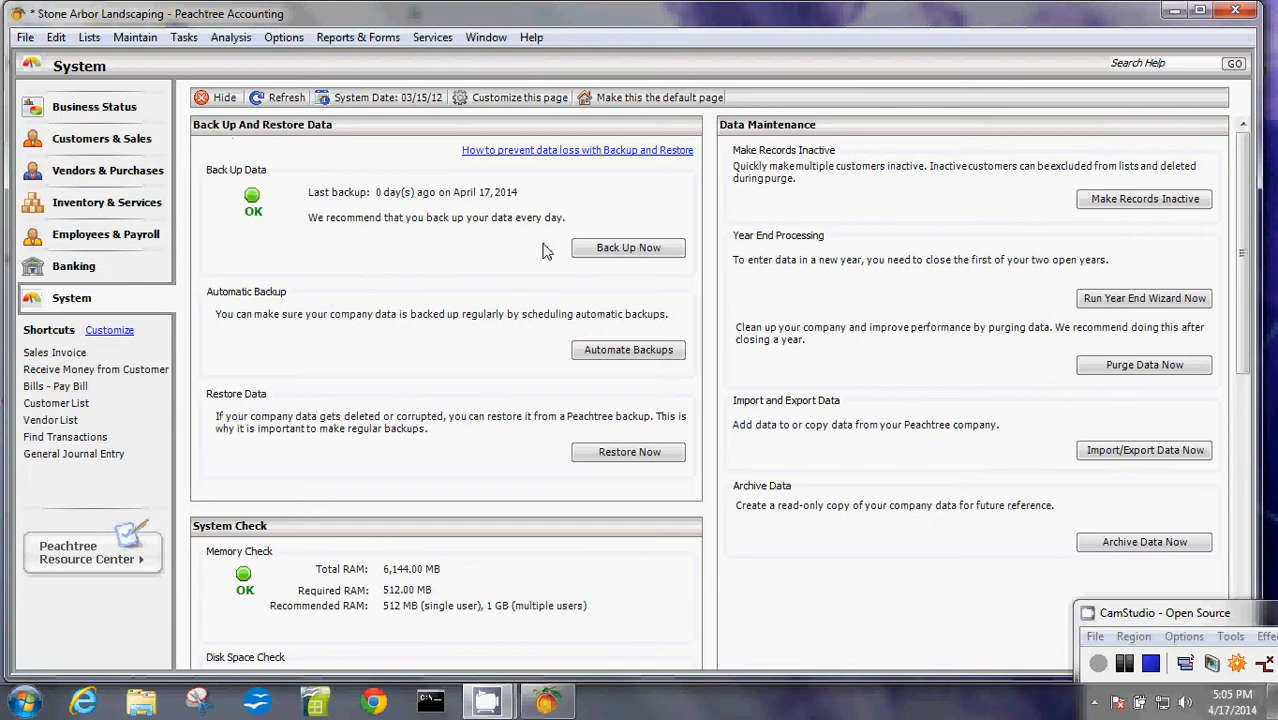
{"action": "mouse_move", "coordinate": [536, 374]}
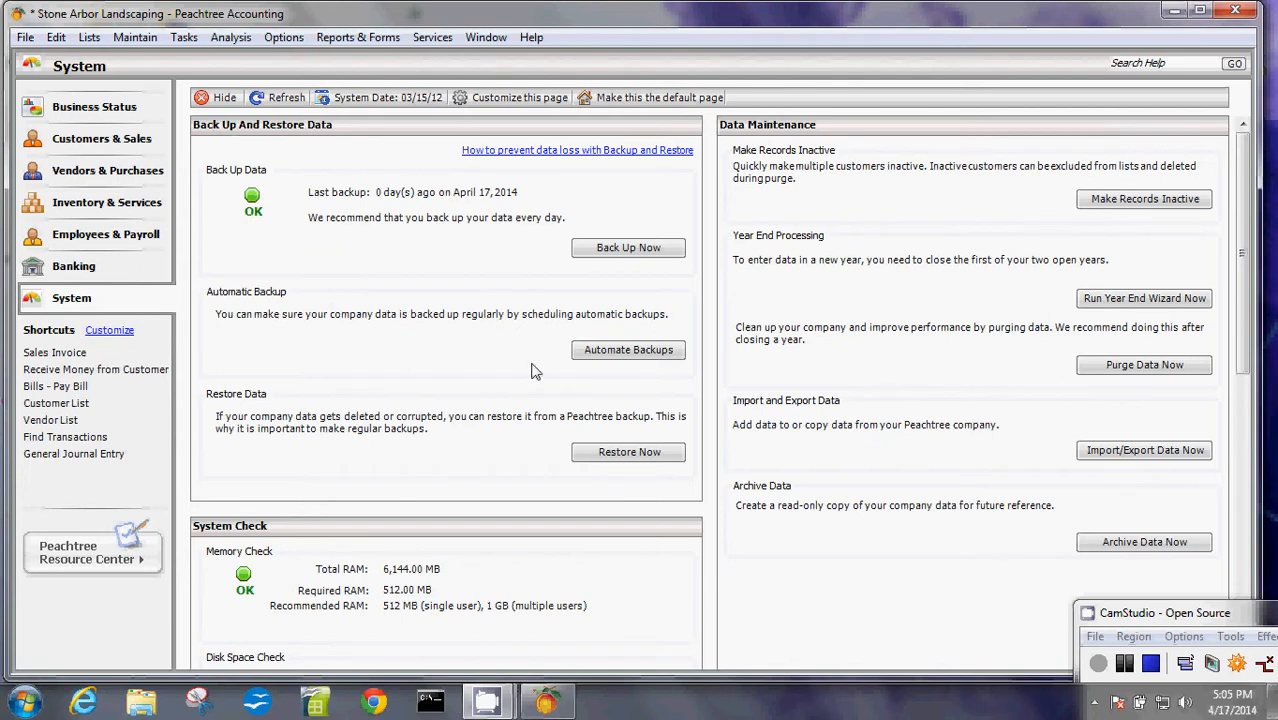
{"action": "mouse_move", "coordinate": [564, 476]}
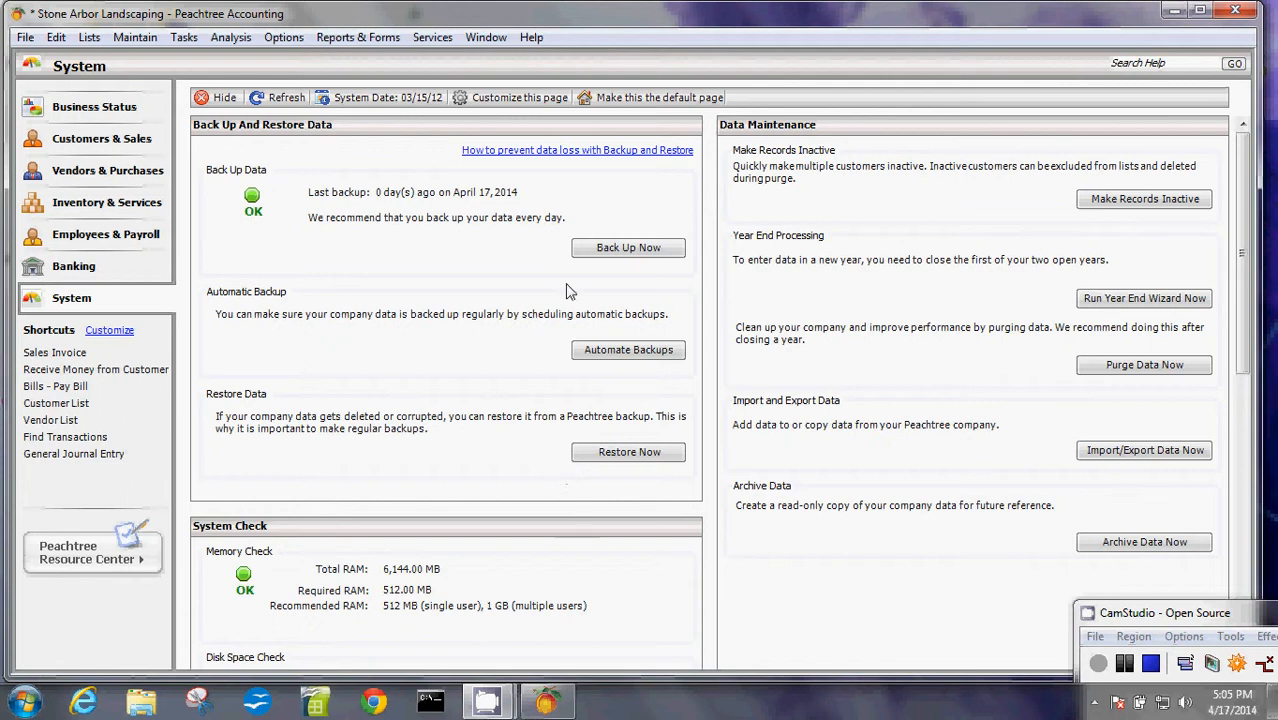
- Begin a manual backup of Stone Arbor Landscaping and expand the Save in location list
{"action": "left_click", "coordinate": [628, 248]}
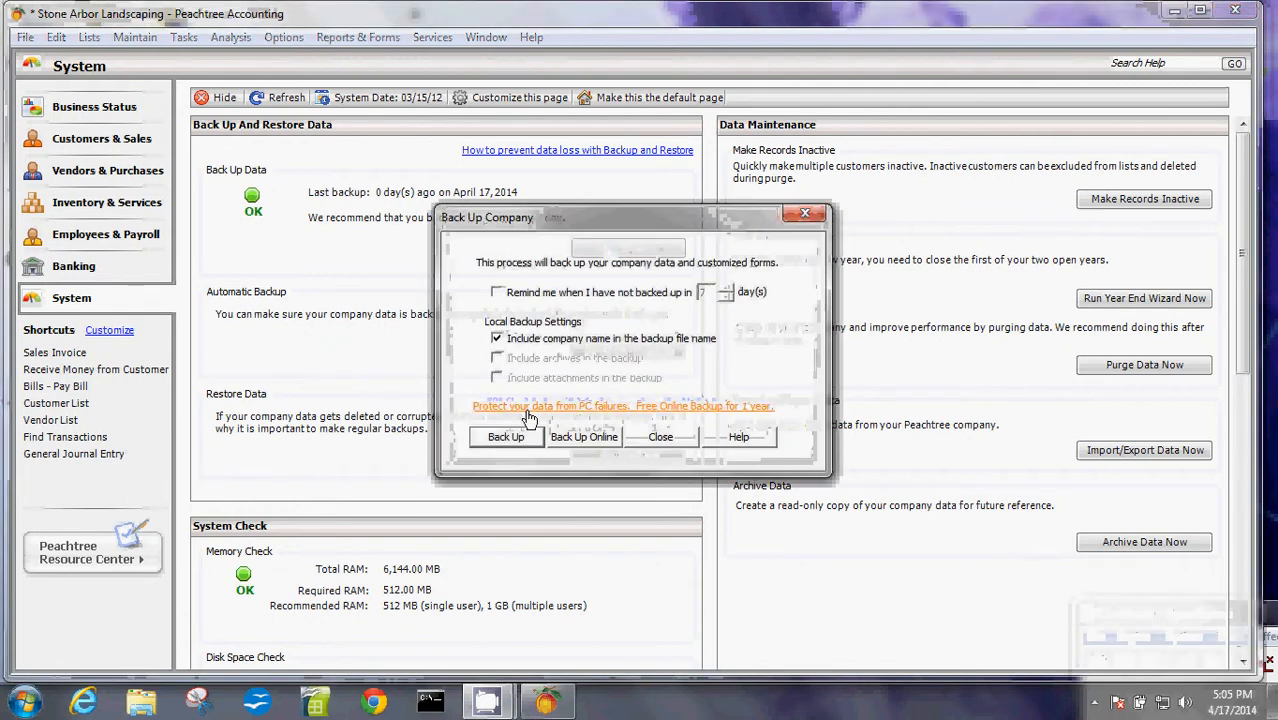
{"action": "left_click", "coordinate": [504, 436]}
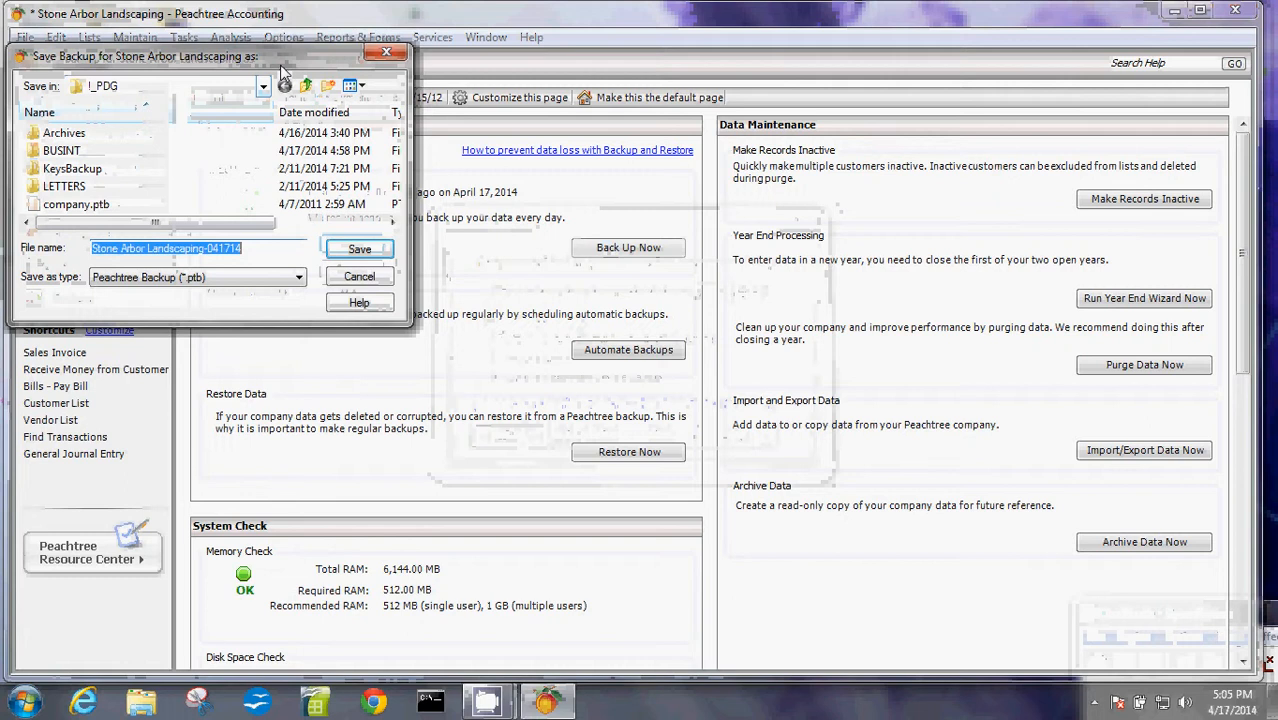
{"action": "left_click_drag", "start_coordinate": [144, 56], "coordinate": [490, 122]}
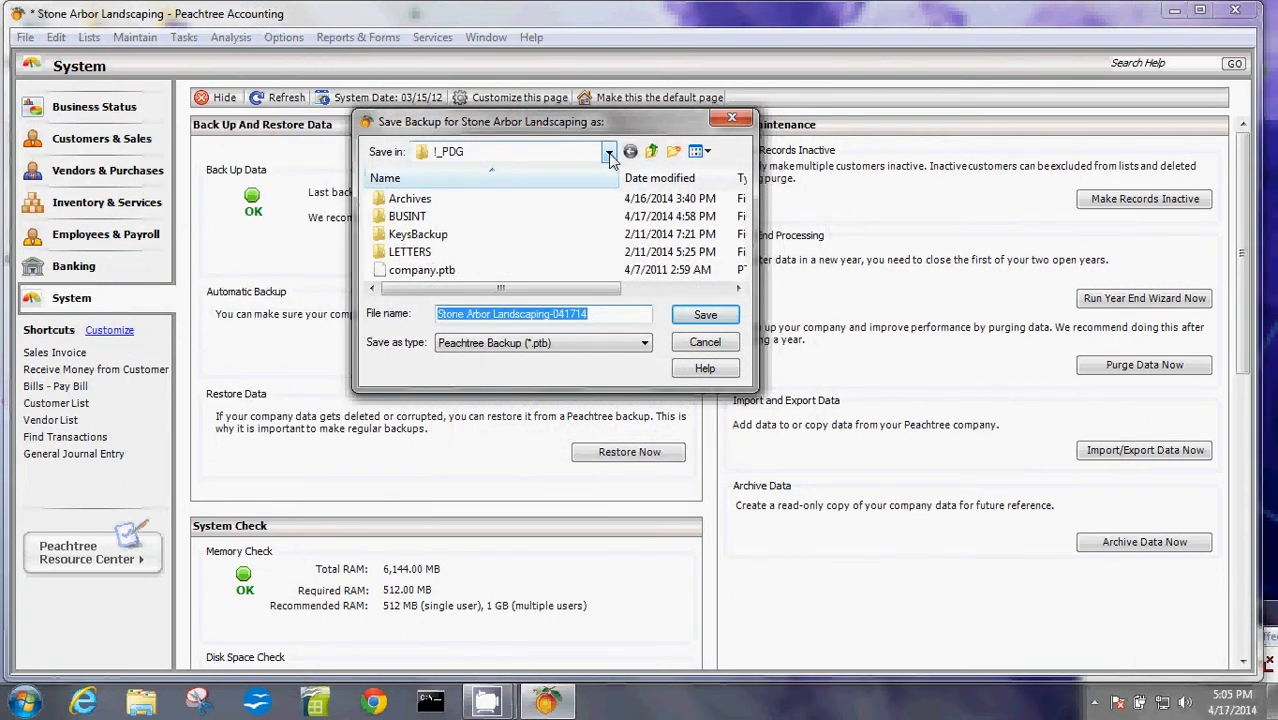
{"action": "left_click", "coordinate": [608, 152]}
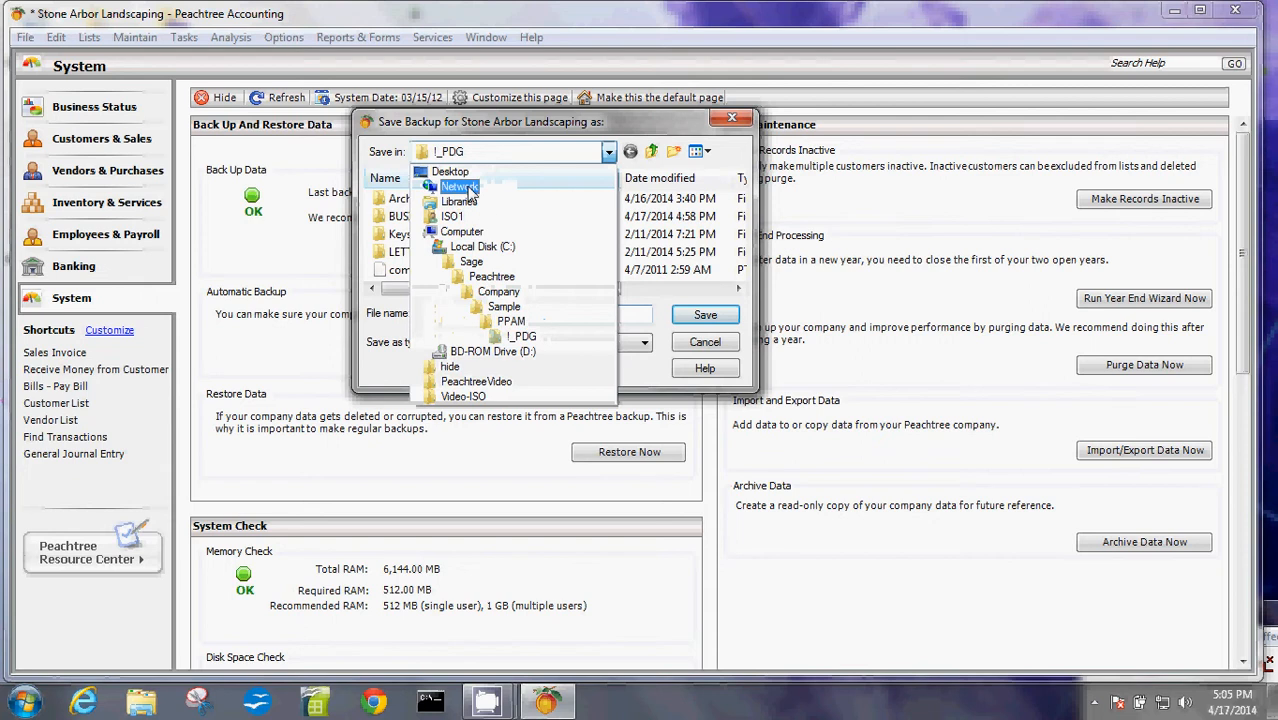
- Save the backup into C:\PeachtreeWork\ManualBackup\Stone Arbor with a 2014-first date suffix in the file name
{"action": "left_click", "coordinate": [492, 352]}
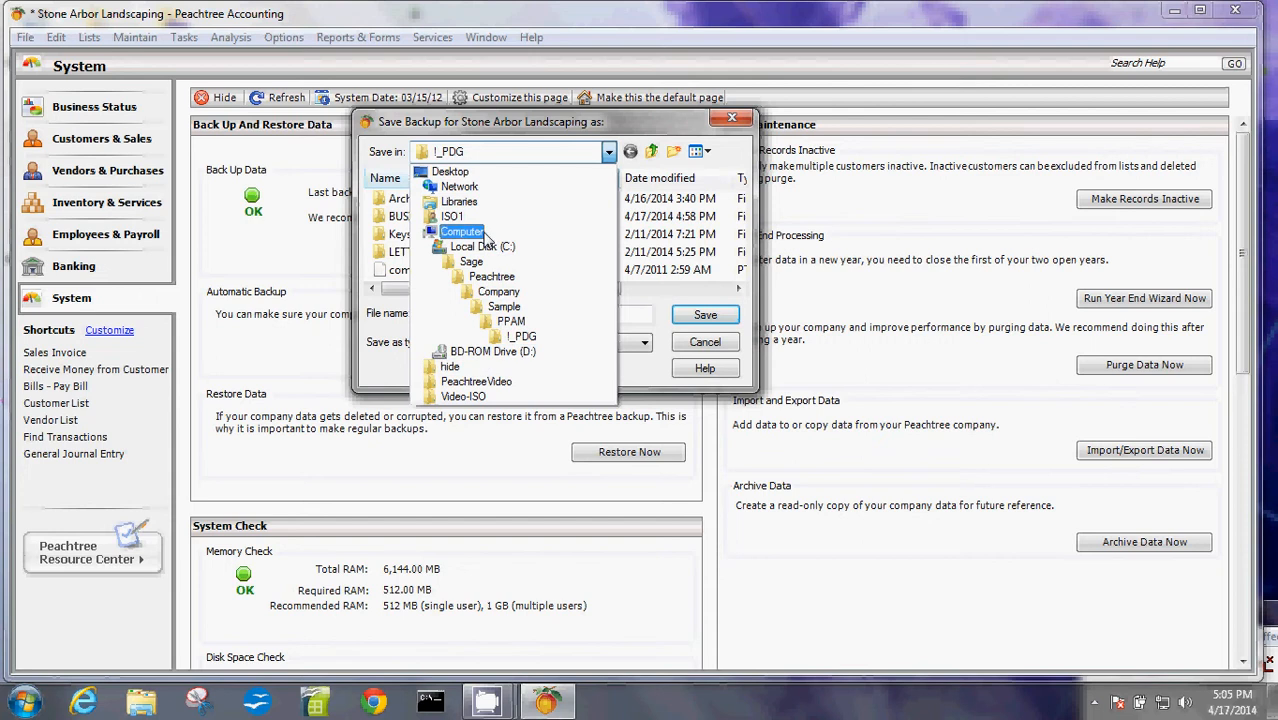
{"action": "left_click", "coordinate": [484, 246]}
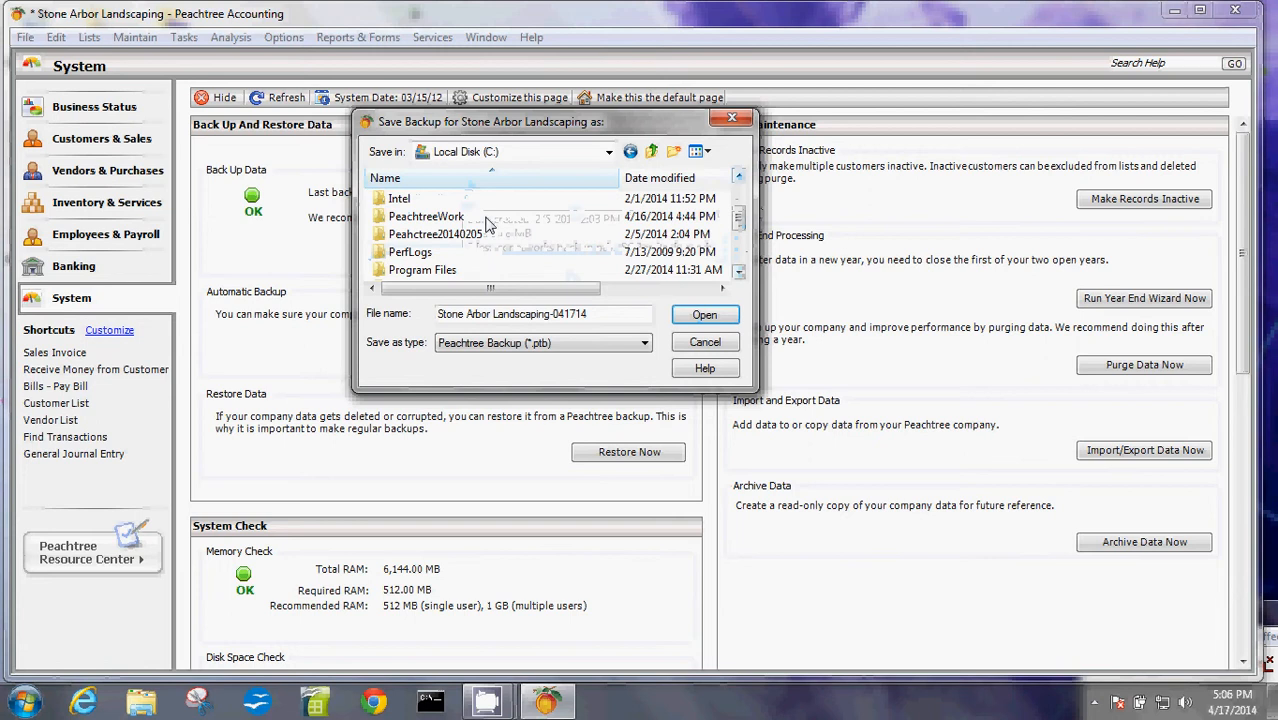
{"action": "double_click", "coordinate": [426, 216]}
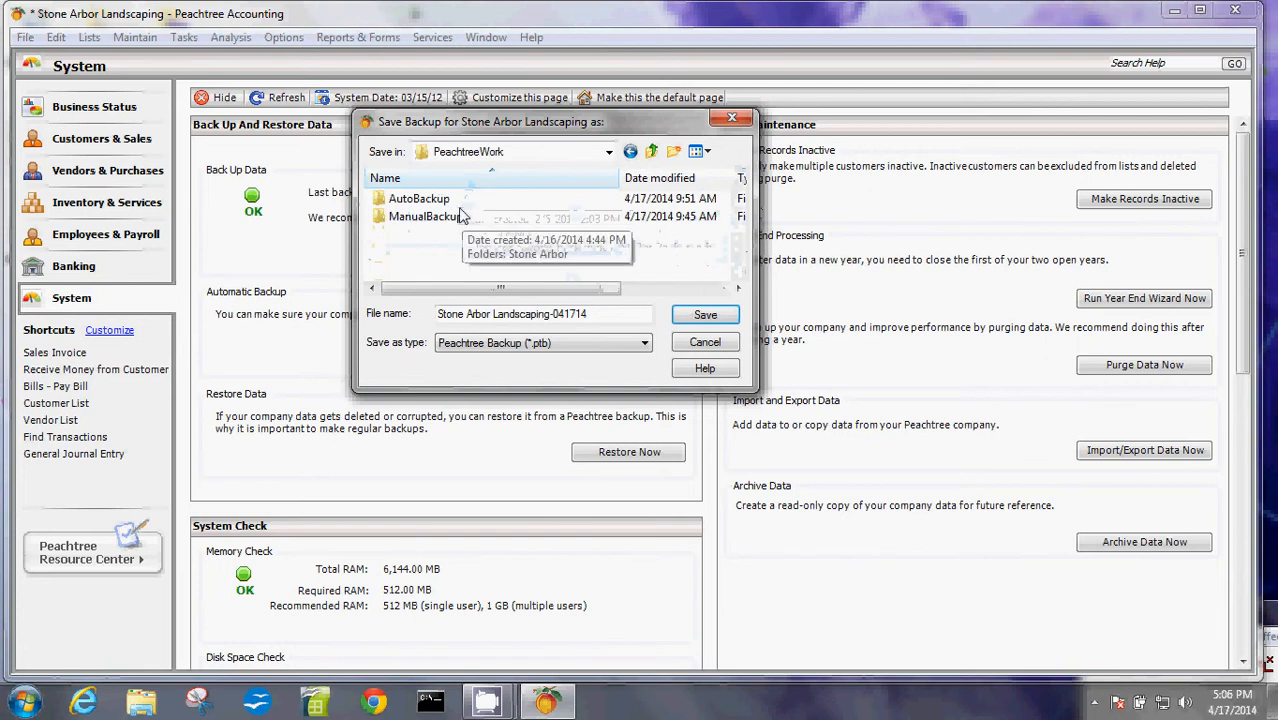
{"action": "double_click", "coordinate": [424, 216]}
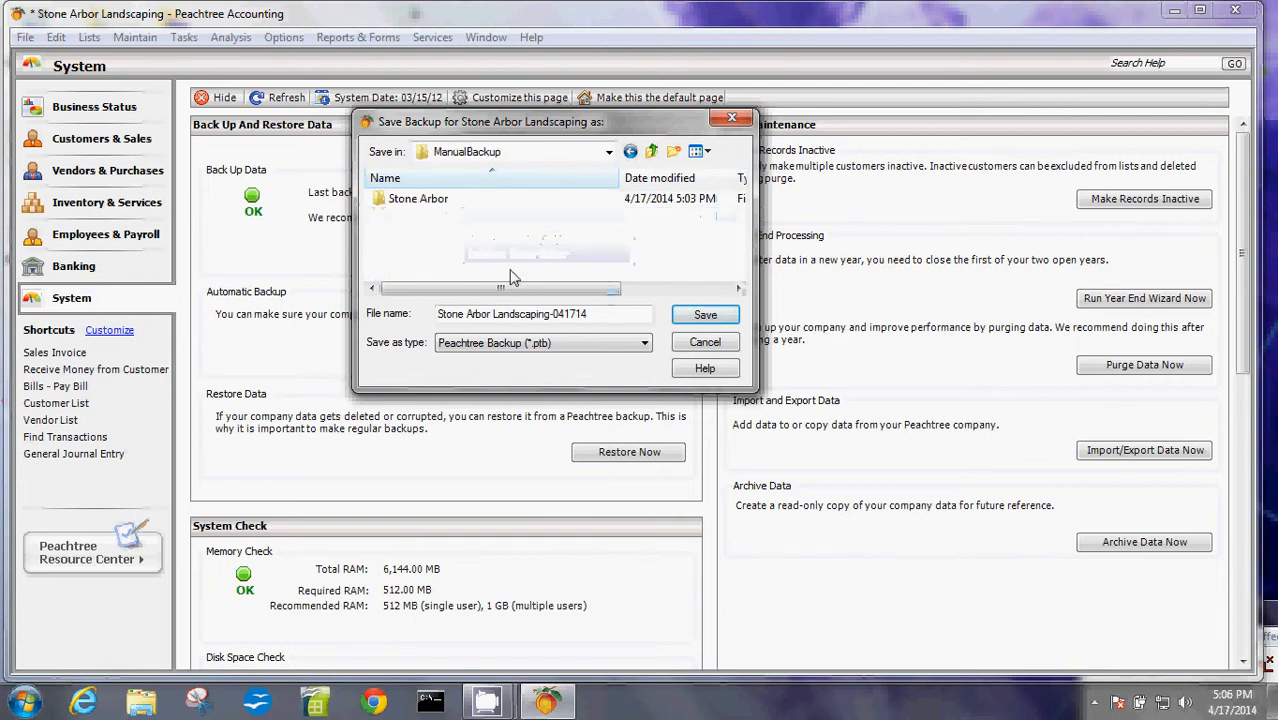
{"action": "double_click", "coordinate": [418, 198]}
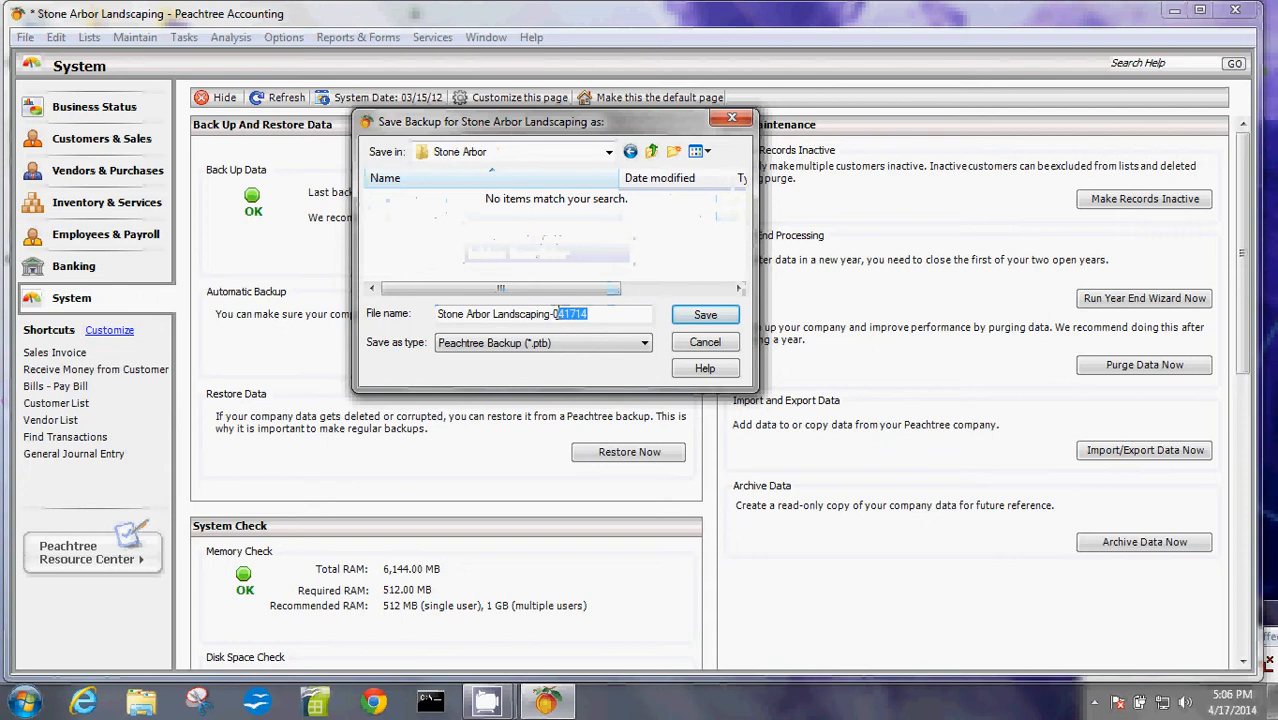
{"action": "mouse_move", "coordinate": [884, 444]}
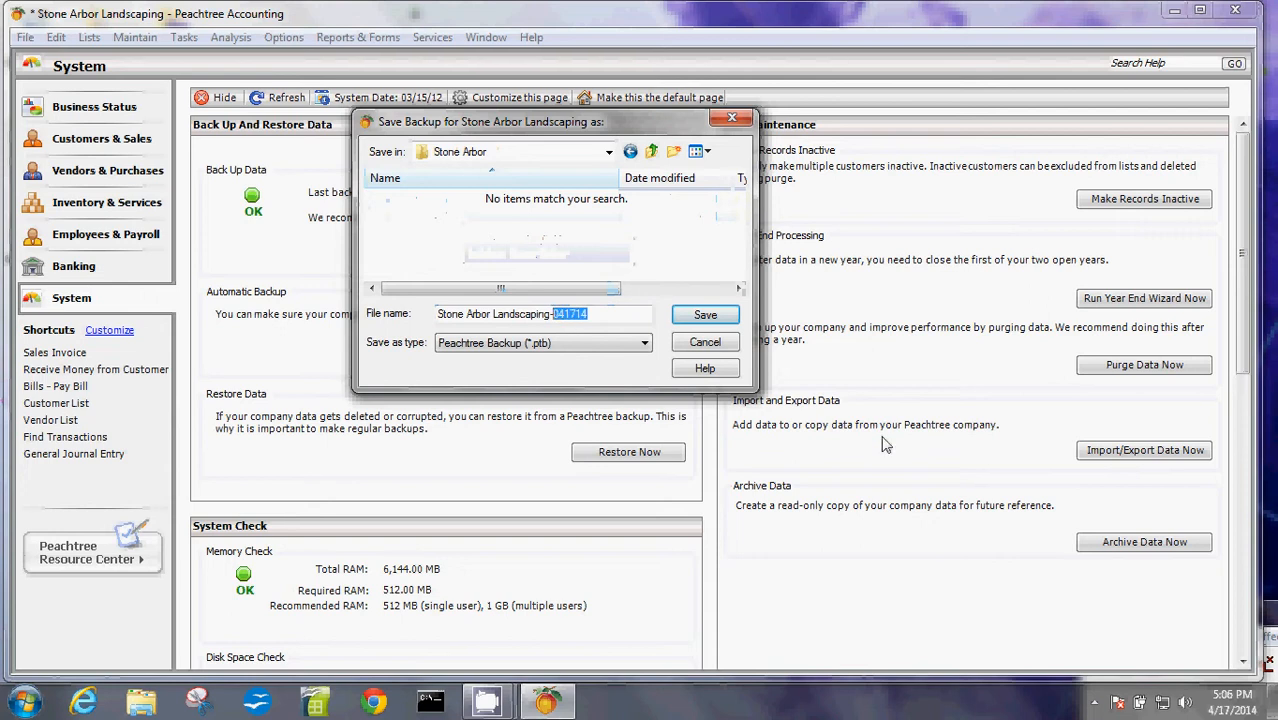
{"action": "type", "text": "2014"}
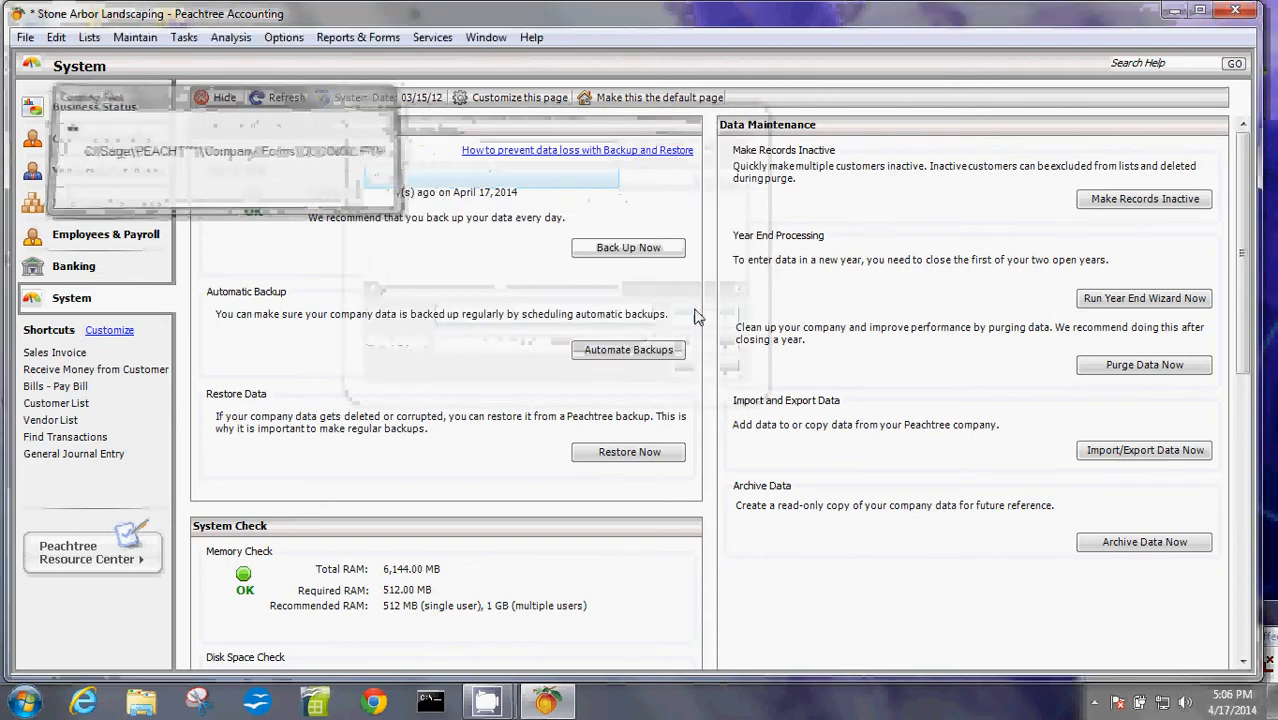
- Accept the roughly 9.77 MB backup size so the .ptb file is written
{"action": "left_click", "coordinate": [628, 248]}
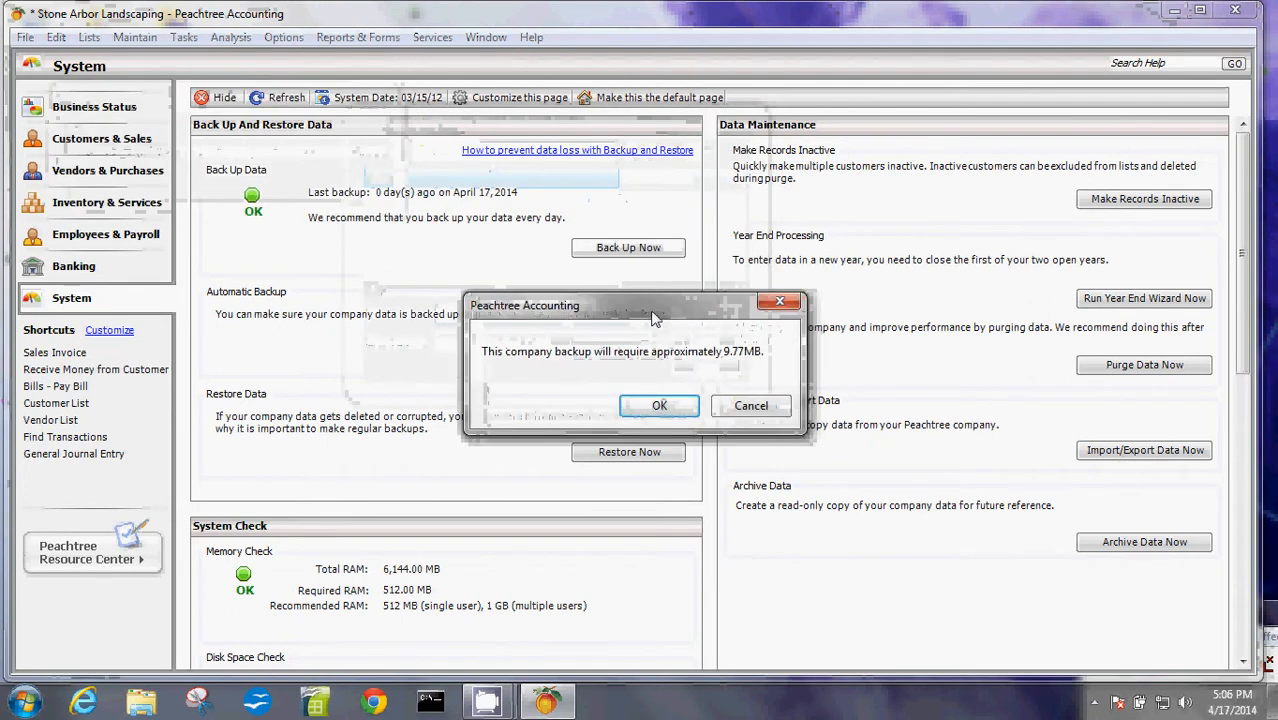
{"action": "mouse_move", "coordinate": [668, 368]}
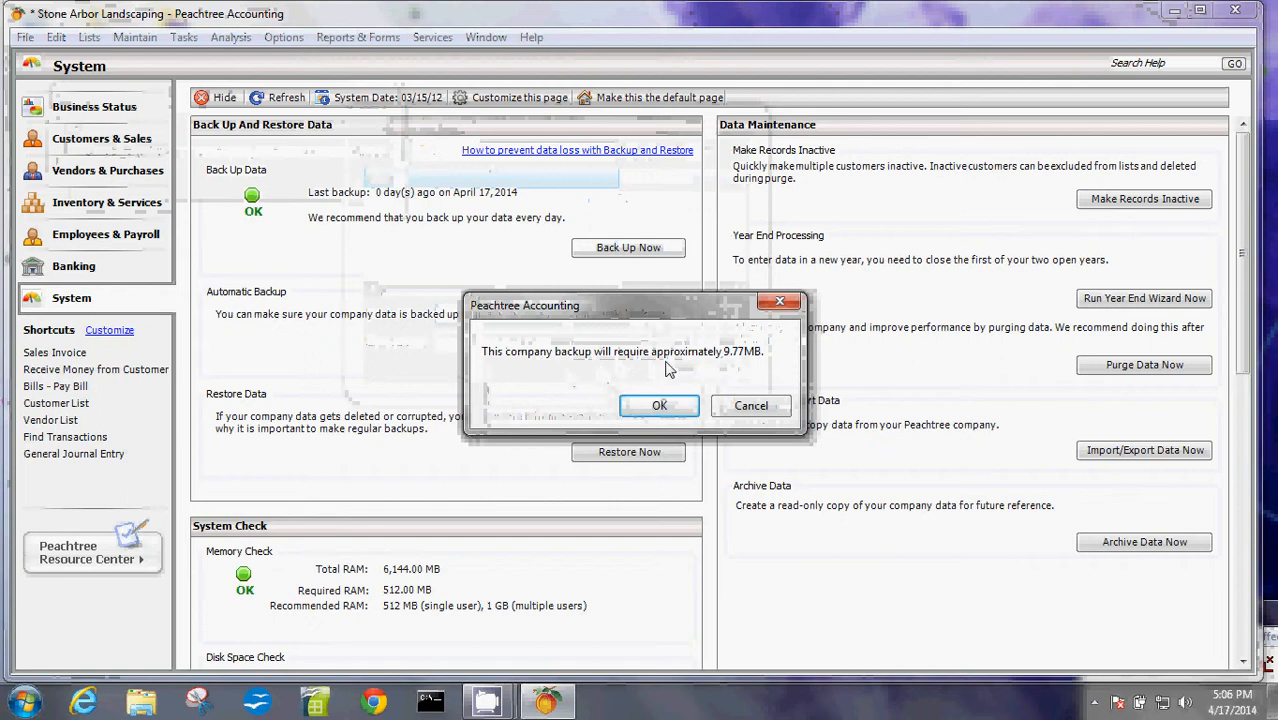
{"action": "left_click", "coordinate": [22, 700]}
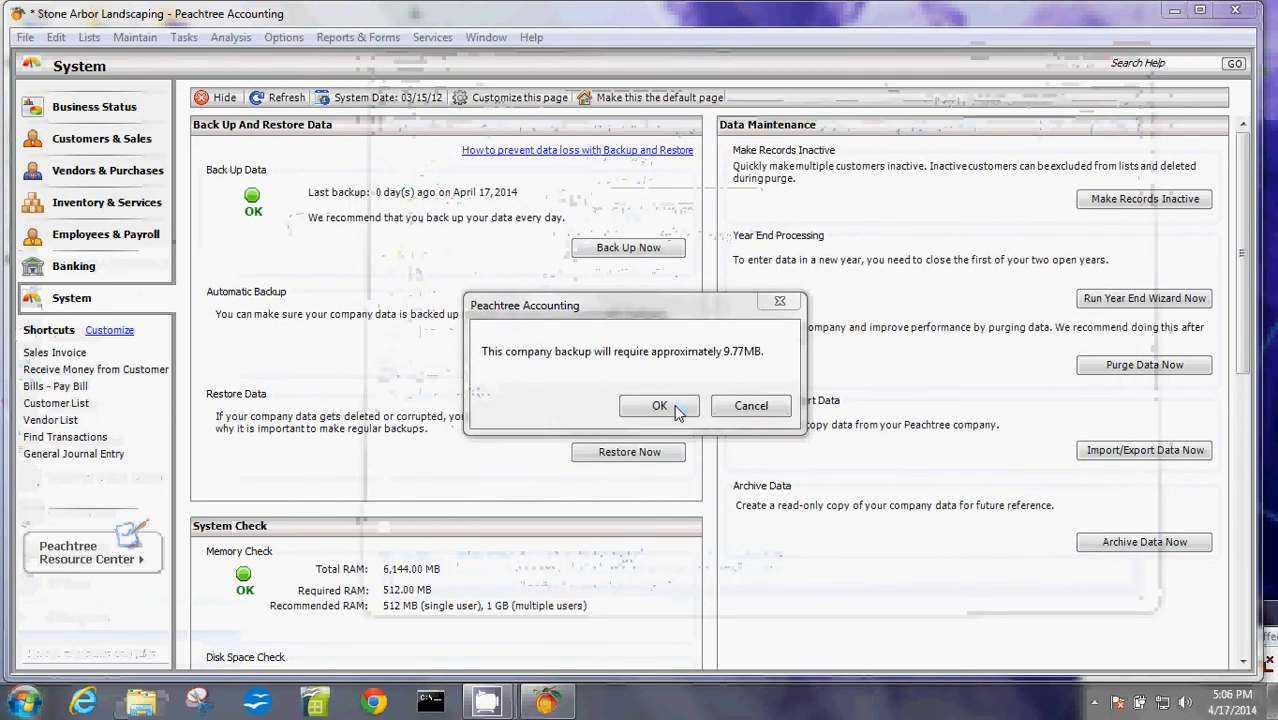
{"action": "left_click", "coordinate": [660, 404]}
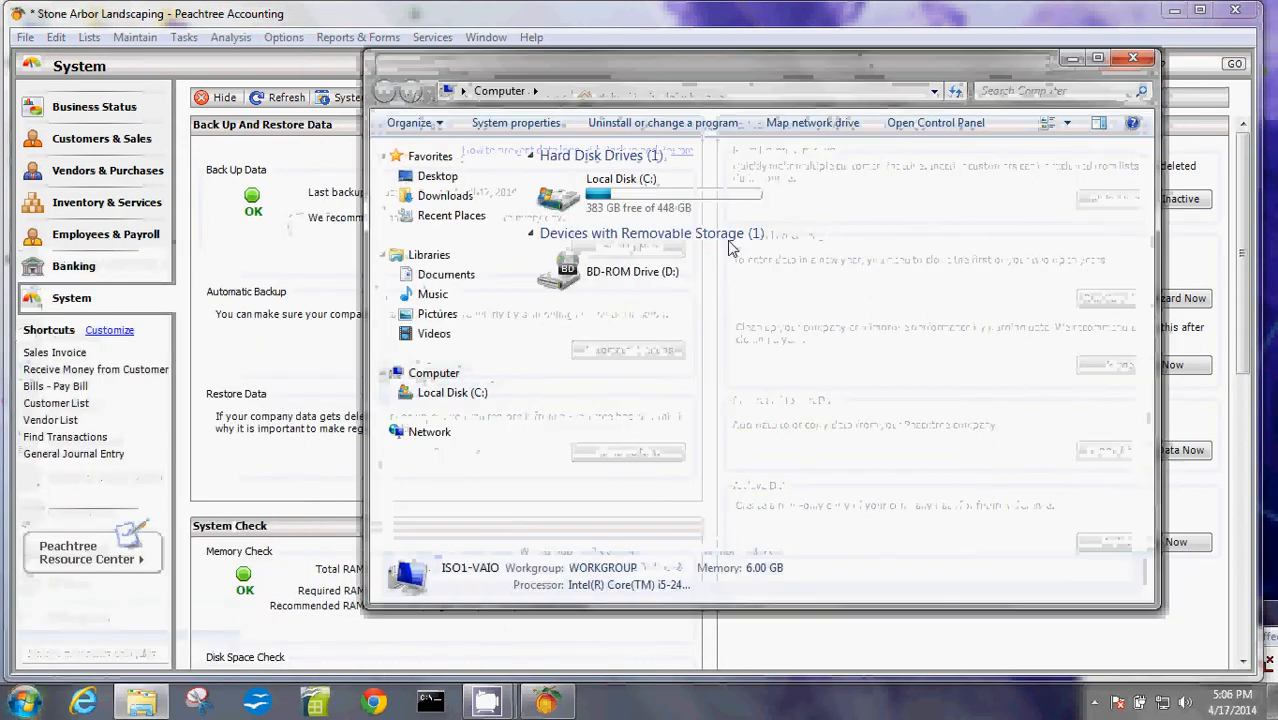
{"action": "double_click", "coordinate": [620, 180]}
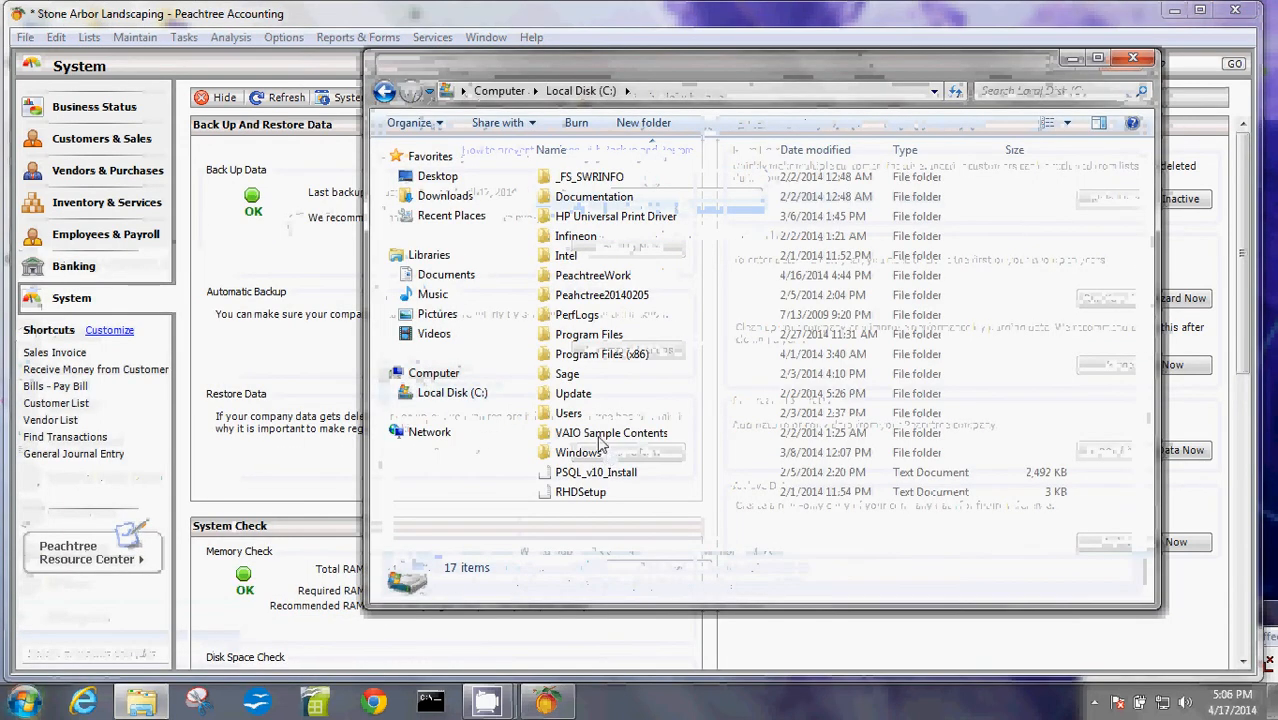
{"action": "double_click", "coordinate": [592, 276]}
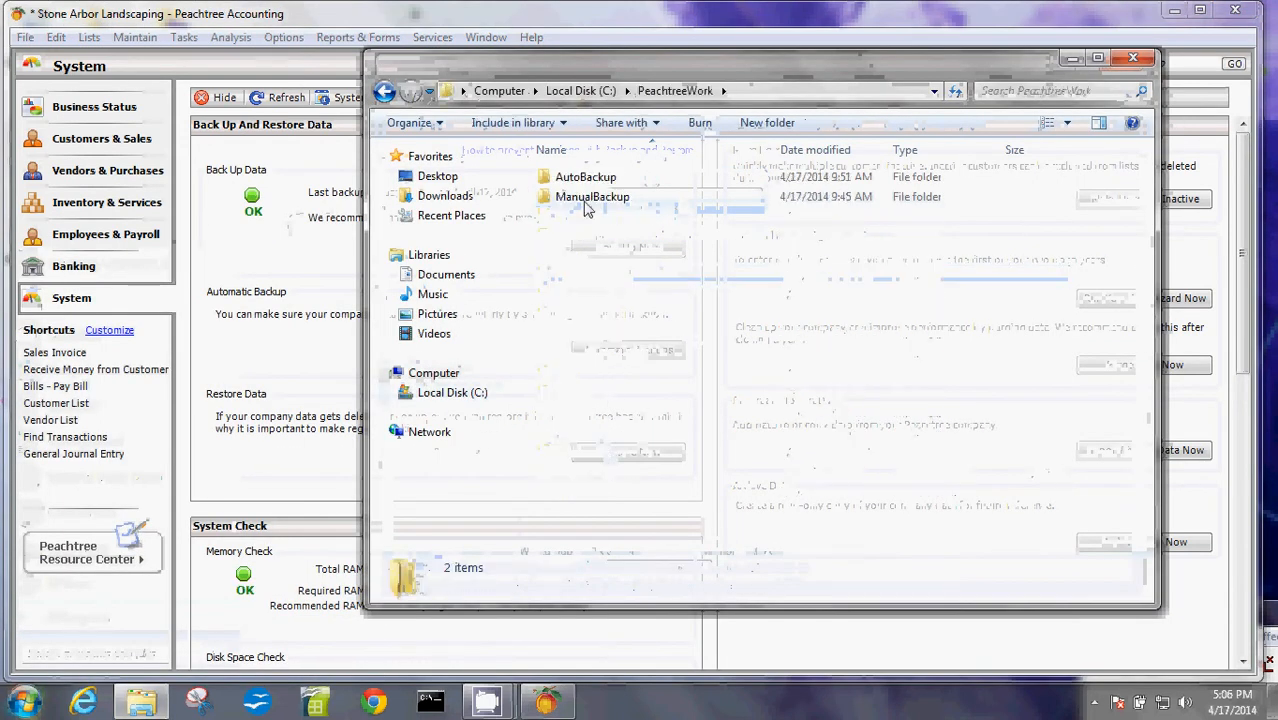
{"action": "double_click", "coordinate": [592, 196]}
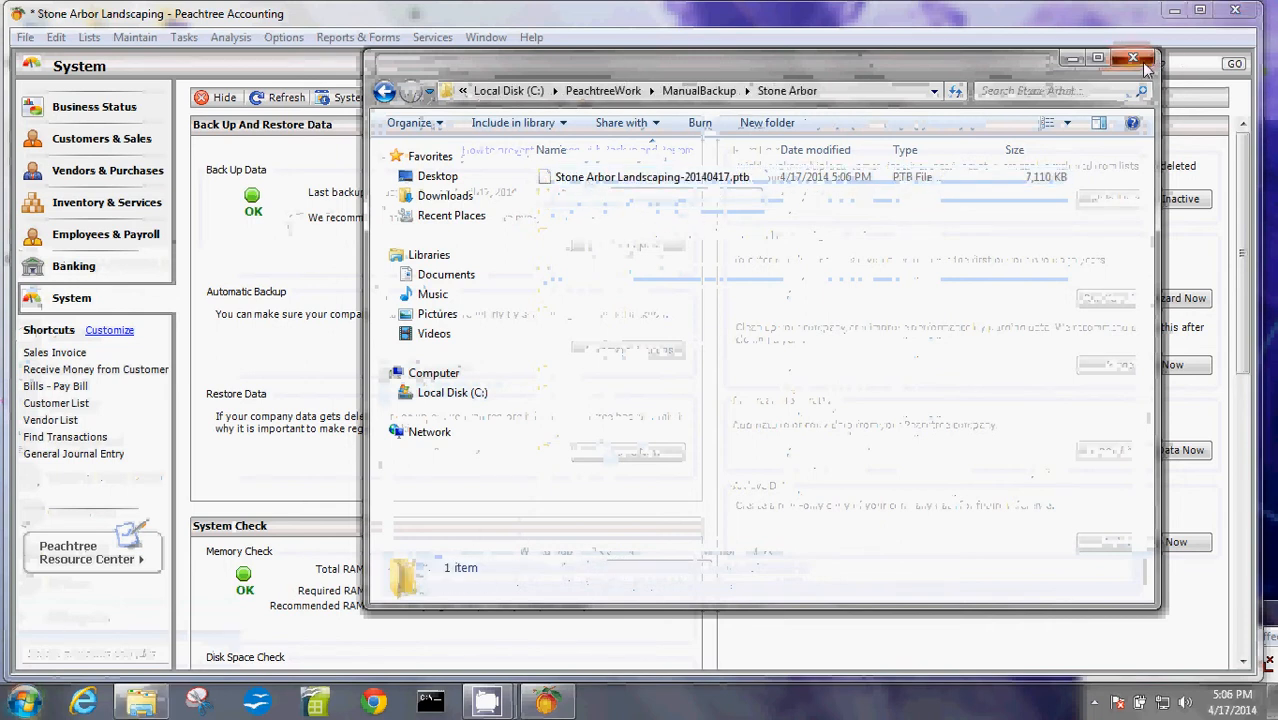
{"action": "left_click", "coordinate": [1132, 58]}
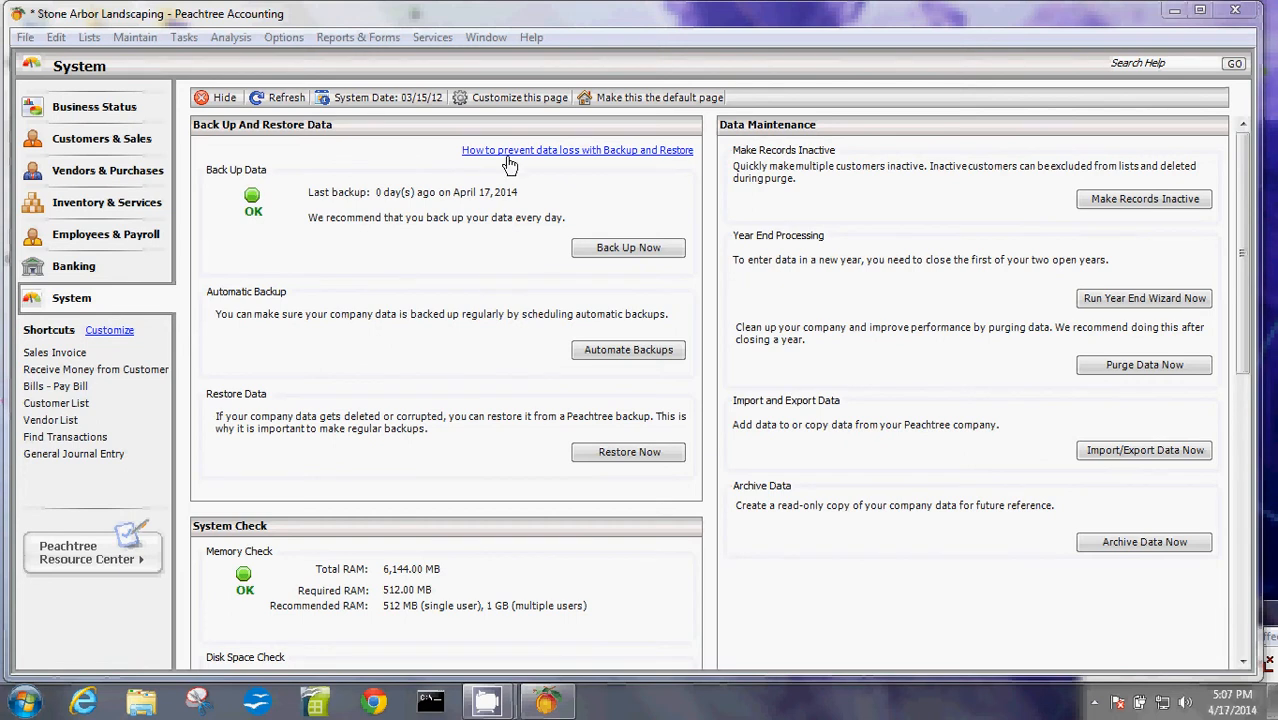
{"action": "mouse_move", "coordinate": [612, 232]}
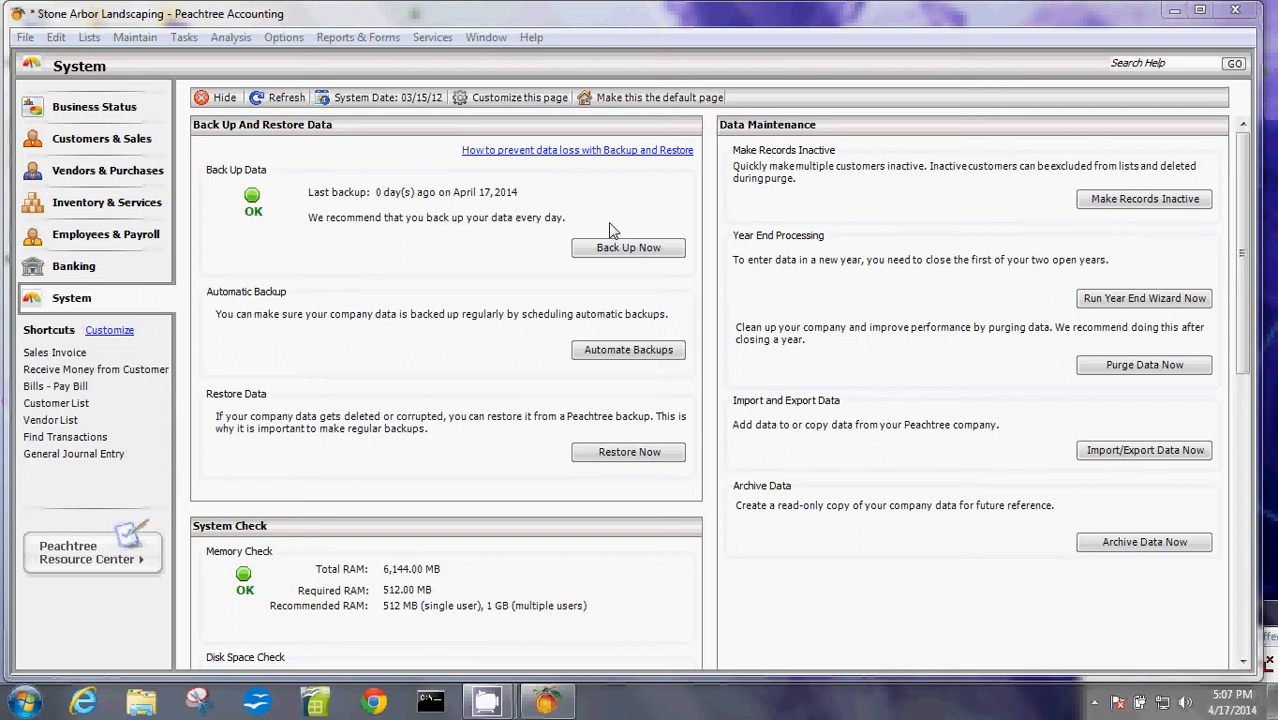
{"action": "mouse_move", "coordinate": [220, 8]}
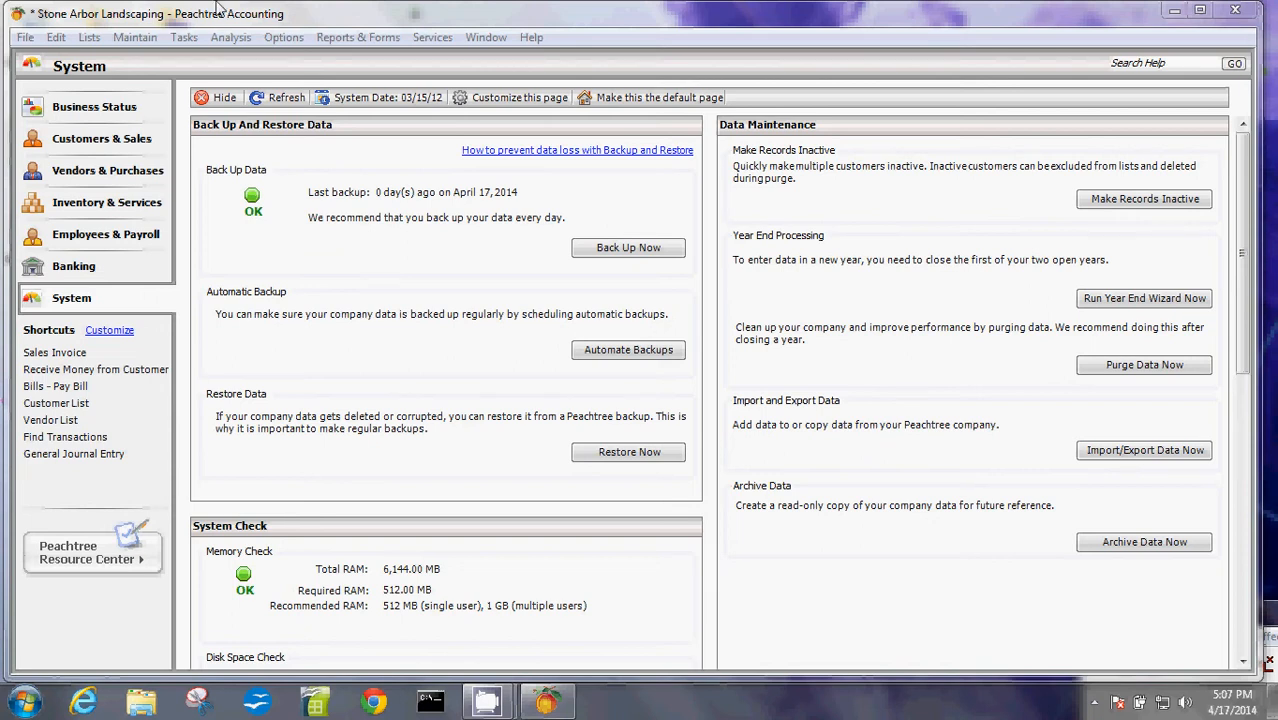
{"action": "mouse_move", "coordinate": [150, 22]}
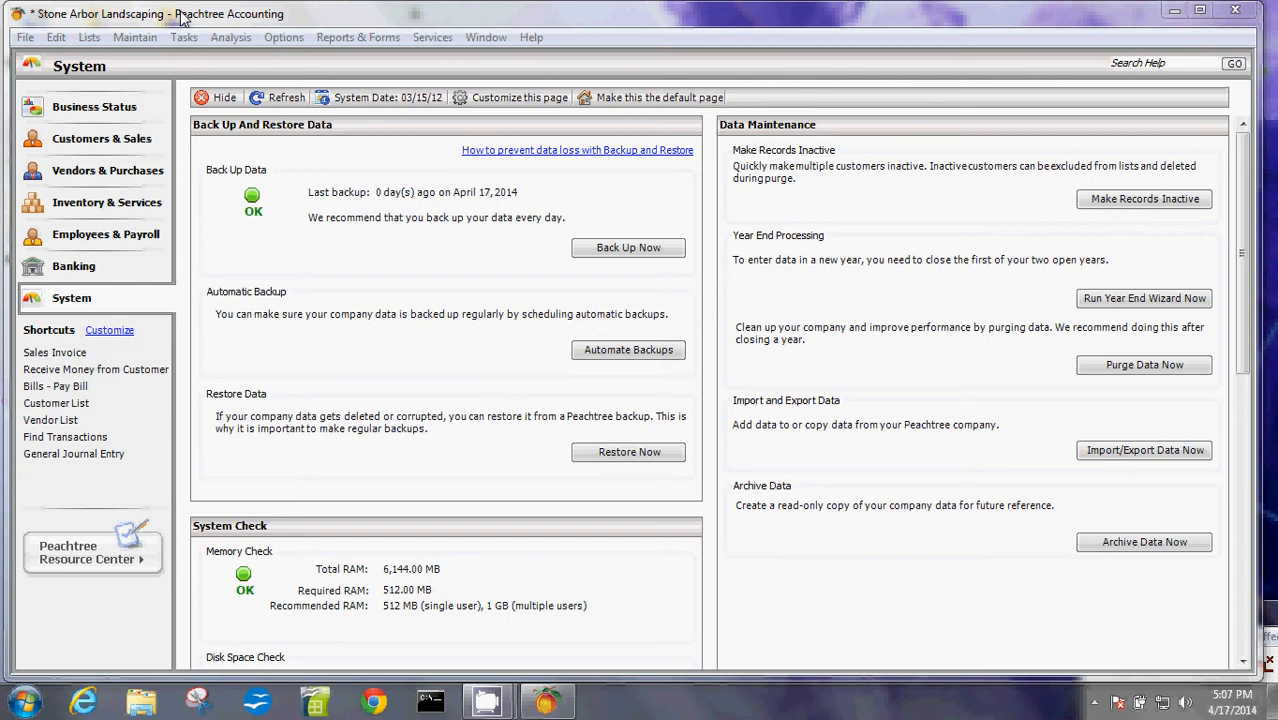
{"action": "mouse_move", "coordinate": [254, 318]}
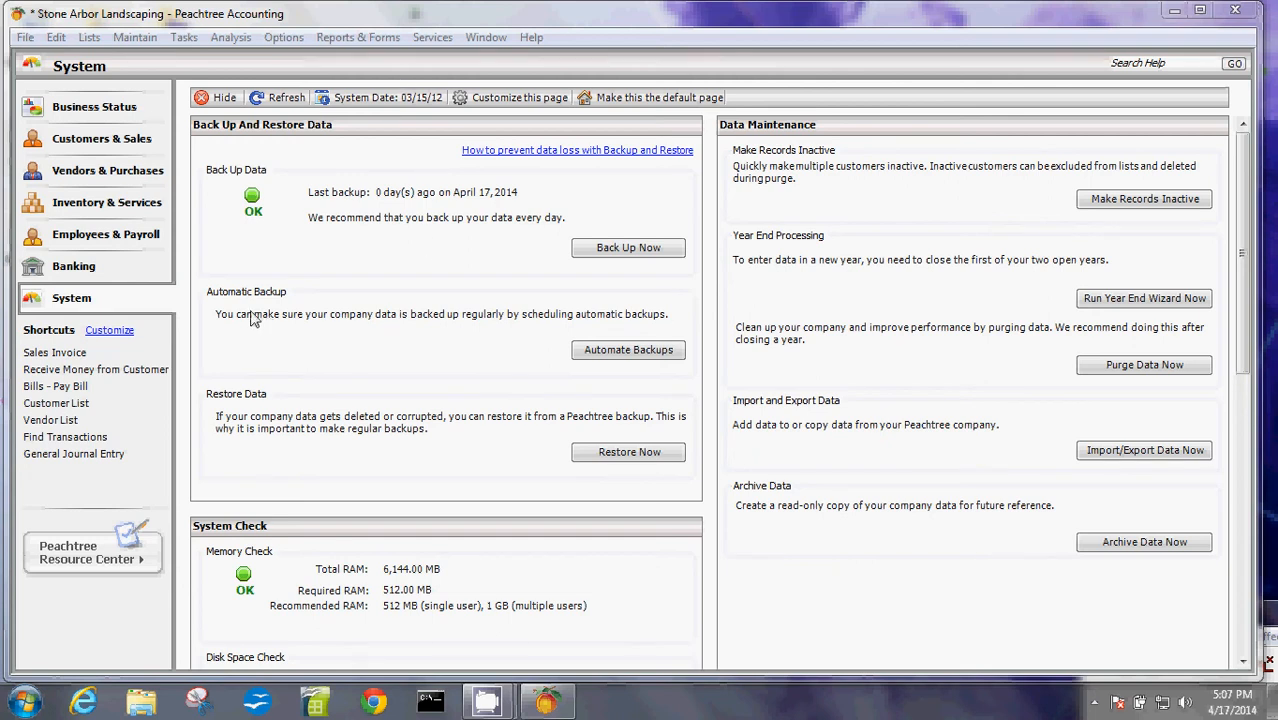
{"action": "mouse_move", "coordinate": [548, 364]}
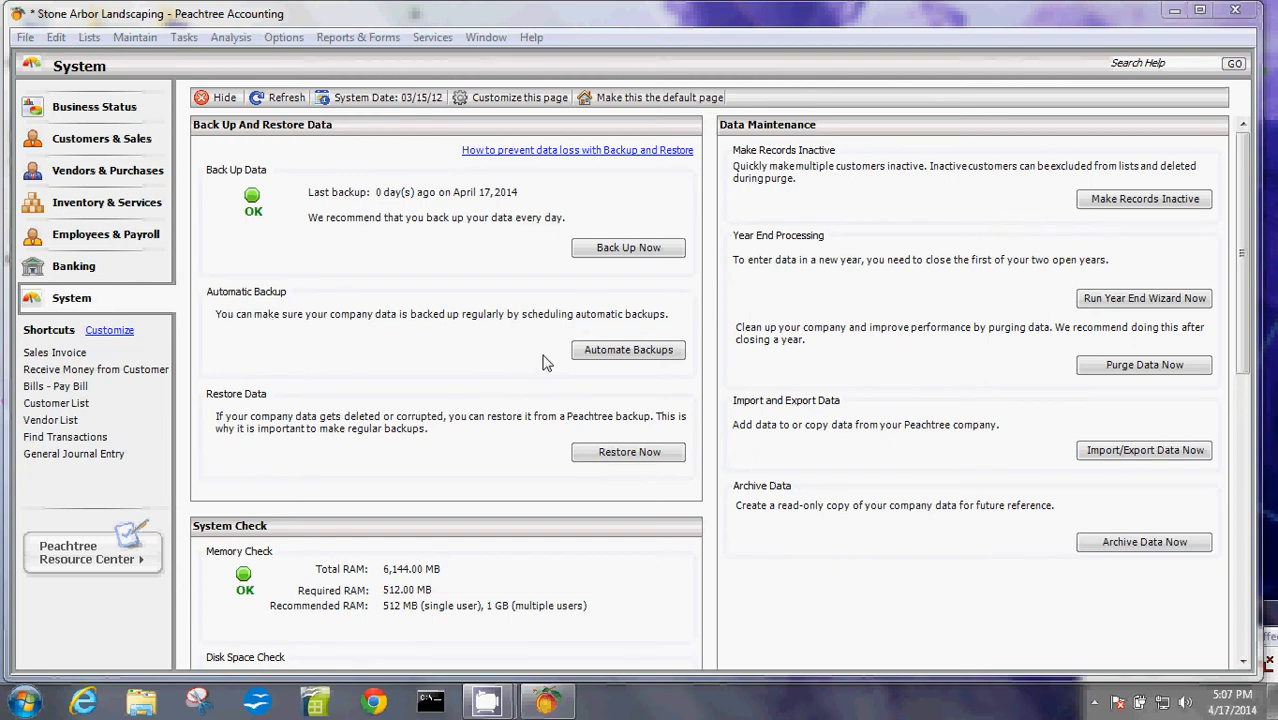